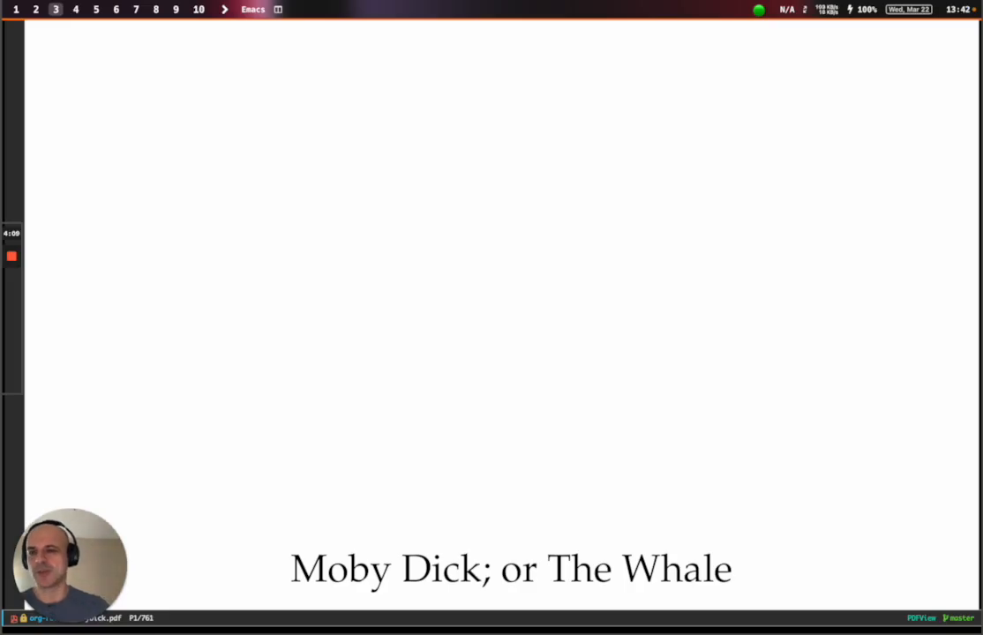
Launch org-noter so the Moby Dick PDF sits beside its MobyDick notes file.
{"action": "type", "text": "org-noter"}
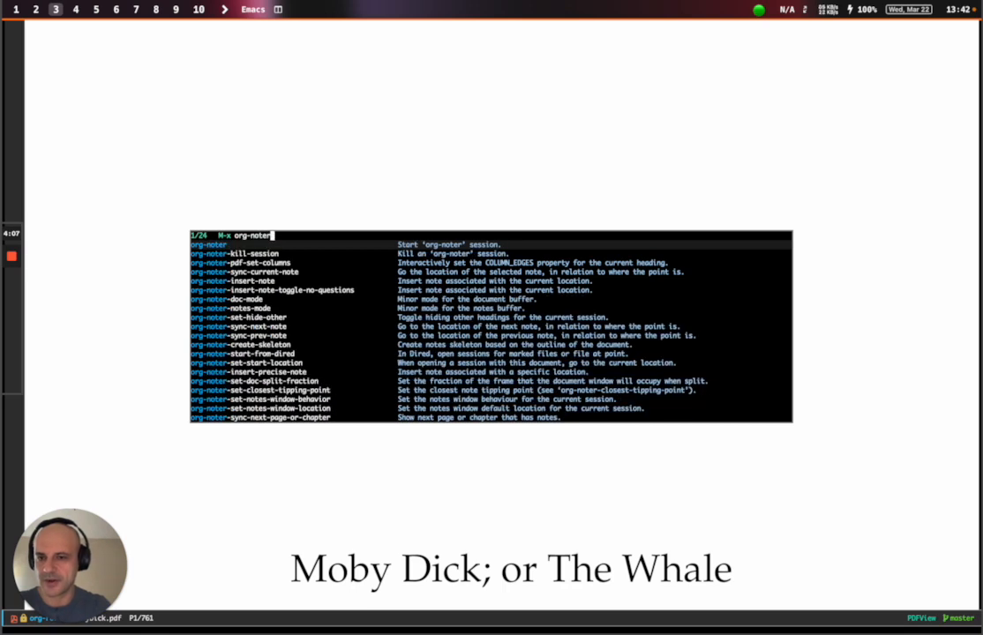
{"action": "key", "text": "return"}
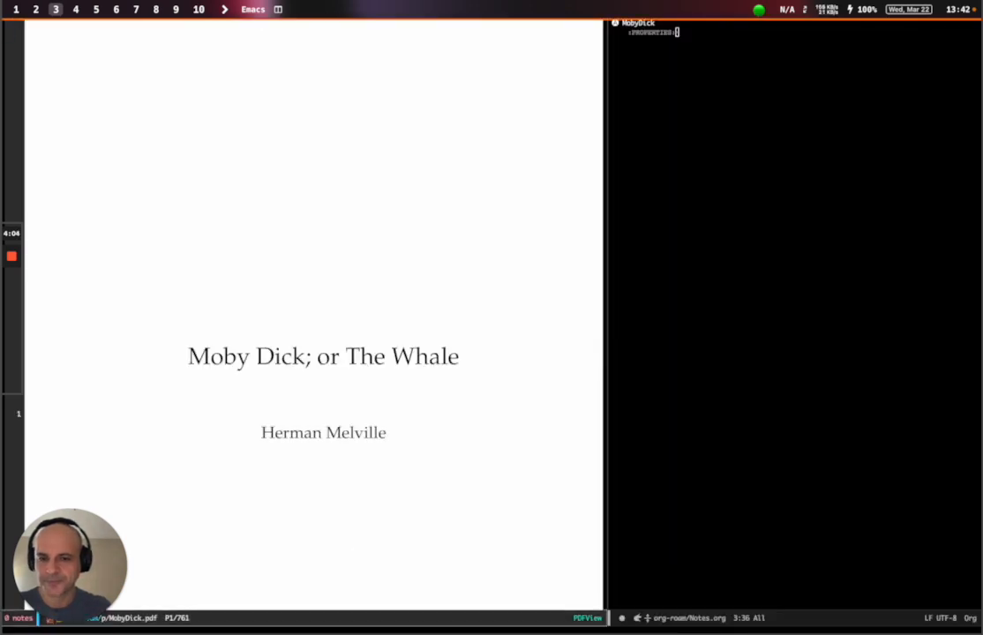
{"action": "mouse_move", "coordinate": [731, 75]}
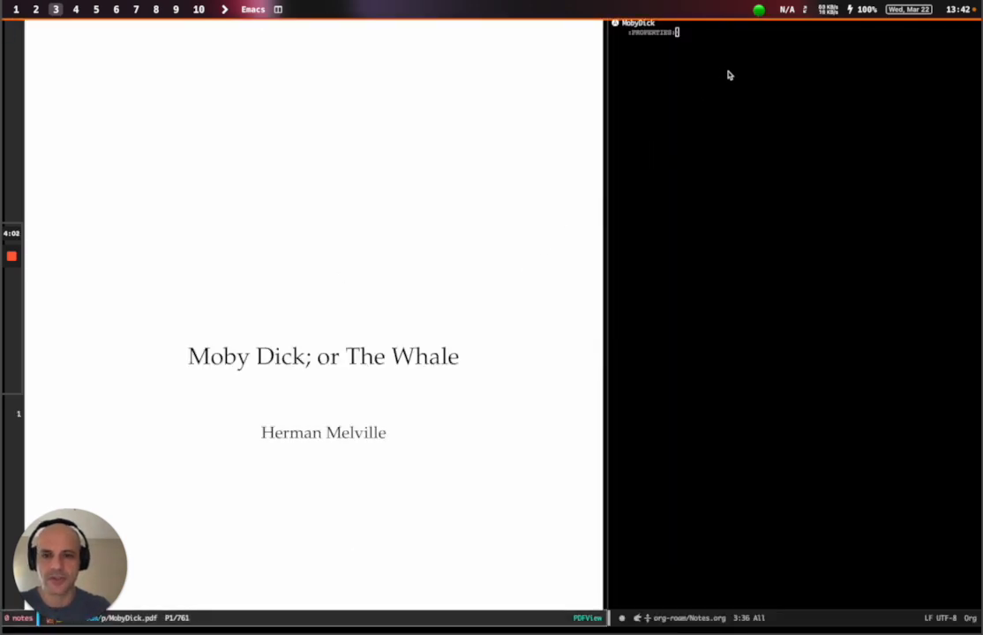
{"action": "double_click", "coordinate": [423, 356]}
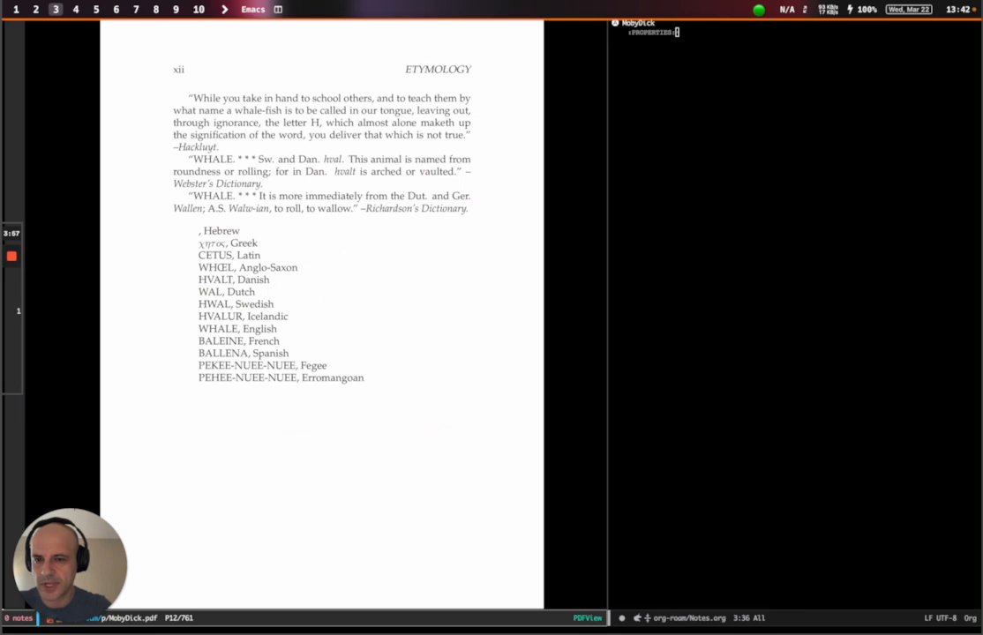
Scroll the PDF down to Chapter I where "Call me Ishmael." appears.
{"action": "scroll", "scroll_direction": "down", "scroll_amount": 3}
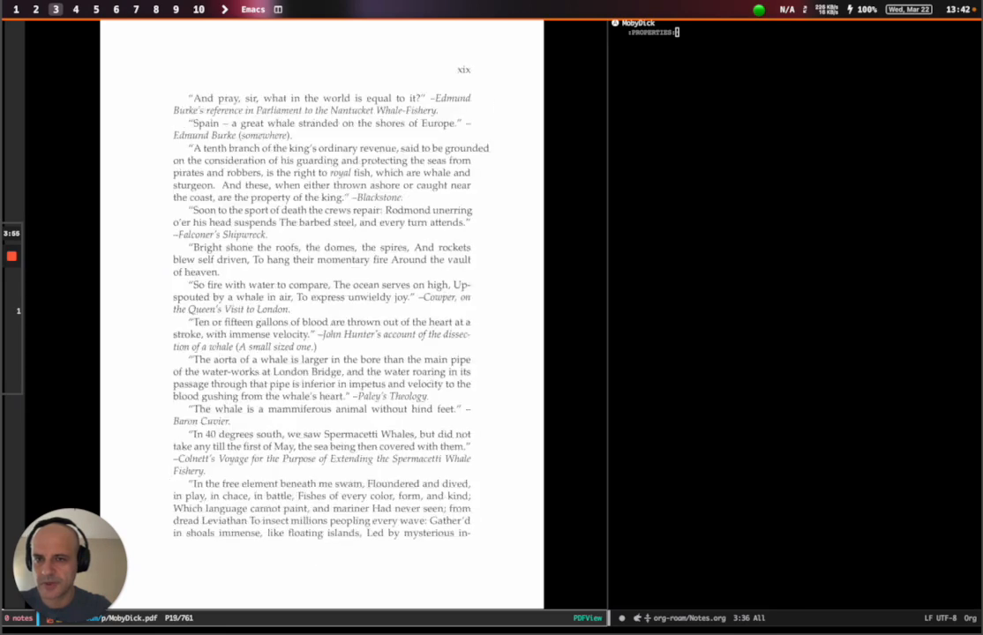
{"action": "scroll", "scroll_direction": "down", "scroll_amount": 3}
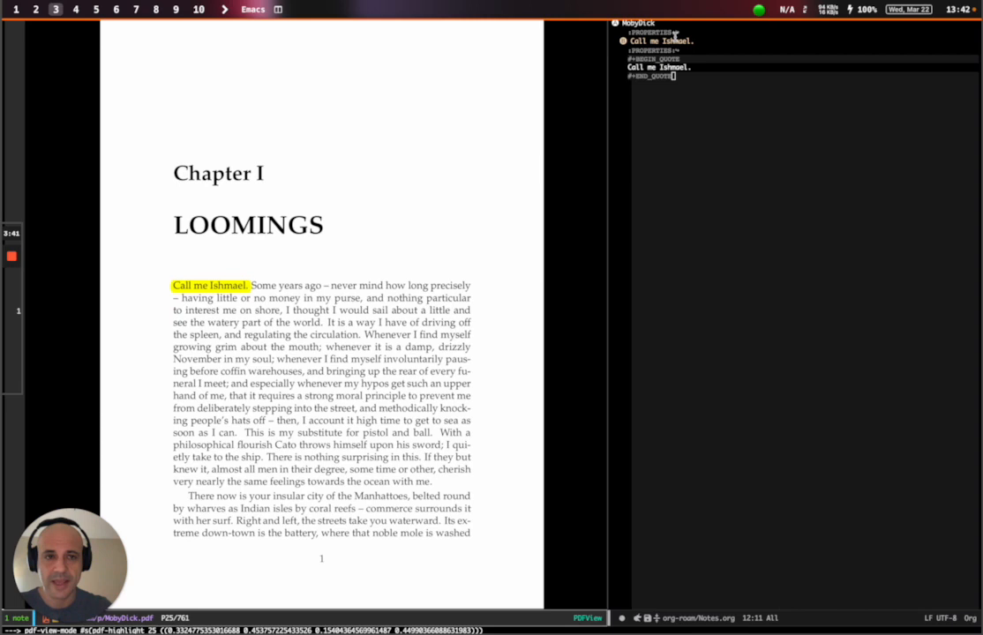
{"action": "mouse_move", "coordinate": [713, 116]}
{"action": "type", "text": "THi sis"}
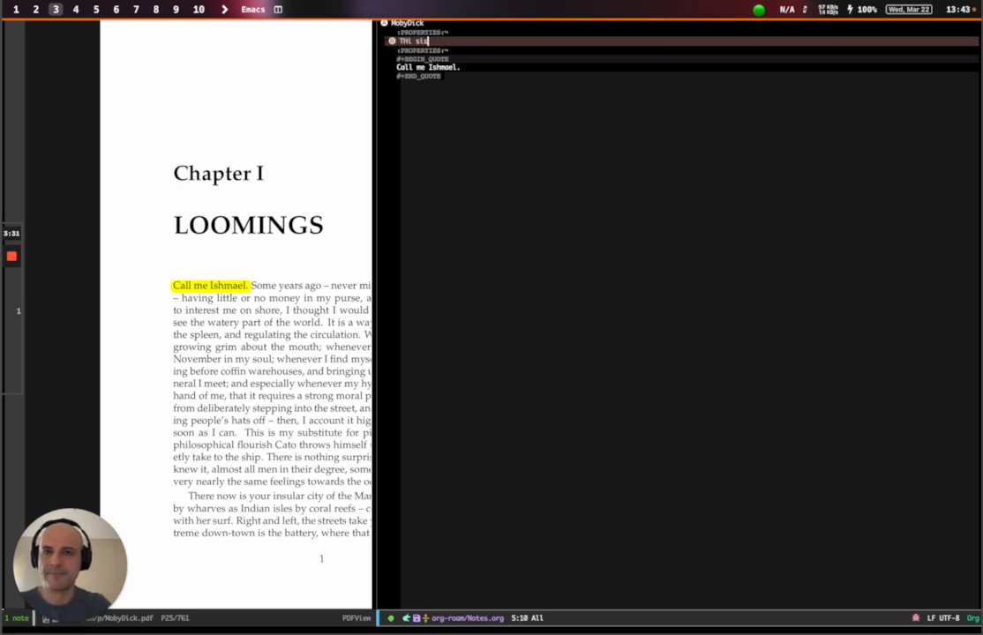
Enter the note heading "This is a very famous opening line".
{"action": "type", "text": "This is a w"}
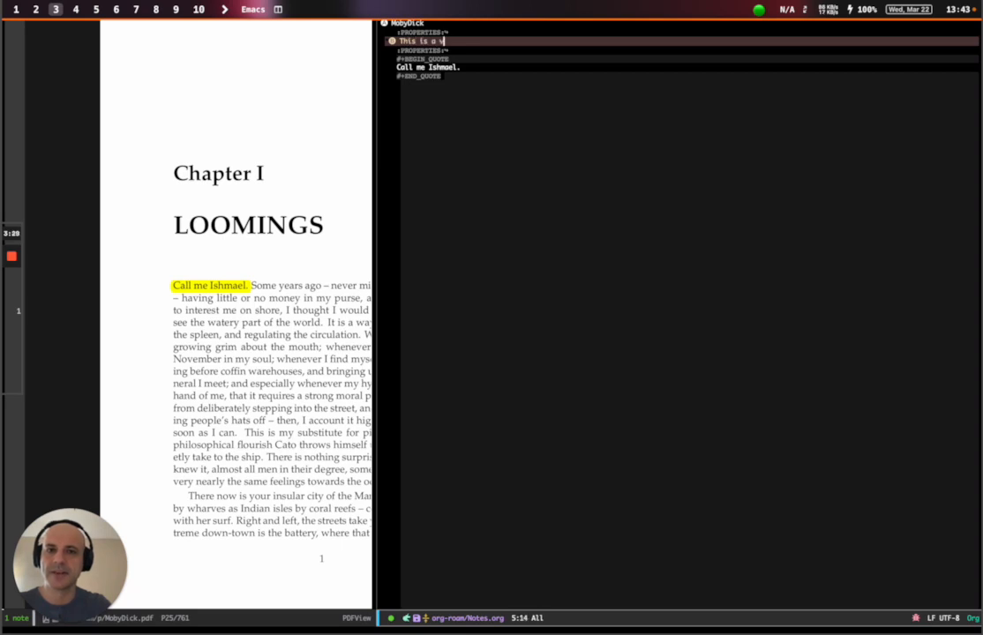
{"action": "type", "text": "ery famous opening line"}
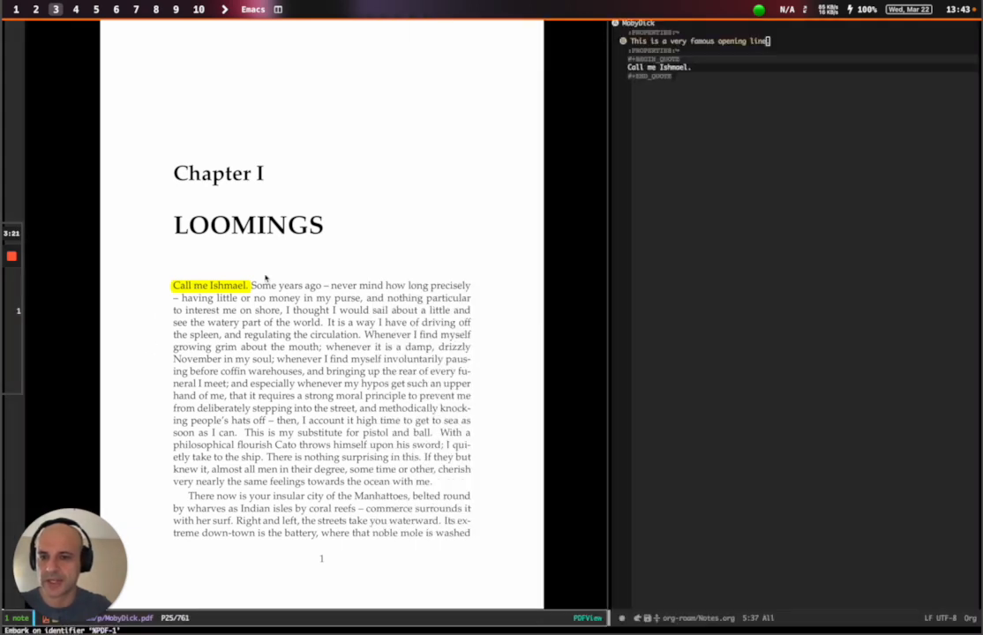
{"action": "mouse_move", "coordinate": [353, 190]}
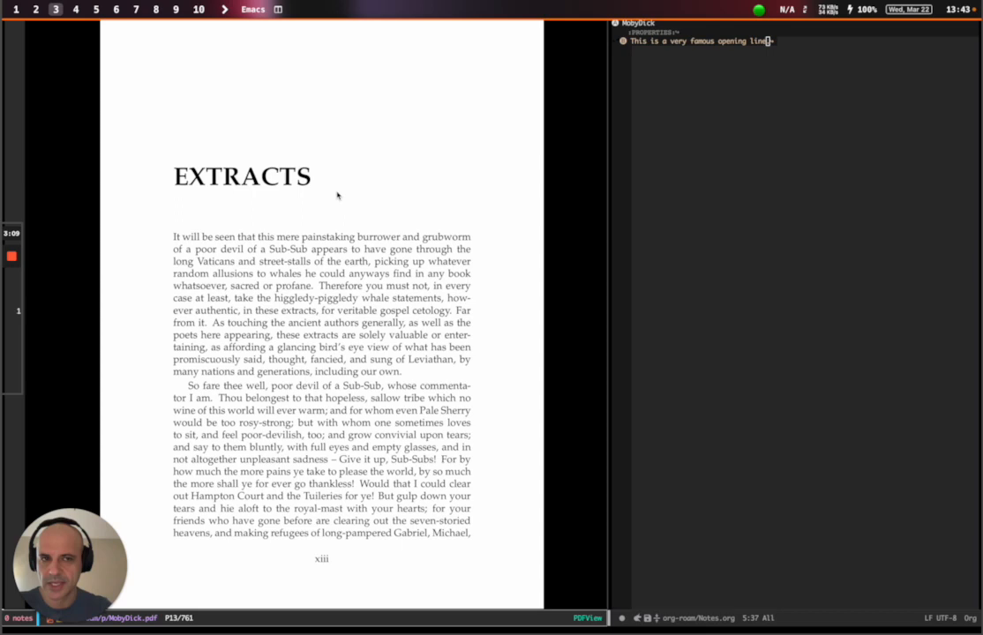
{"action": "mouse_move", "coordinate": [315, 226]}
{"action": "type", "text": "org-noter-insert"}
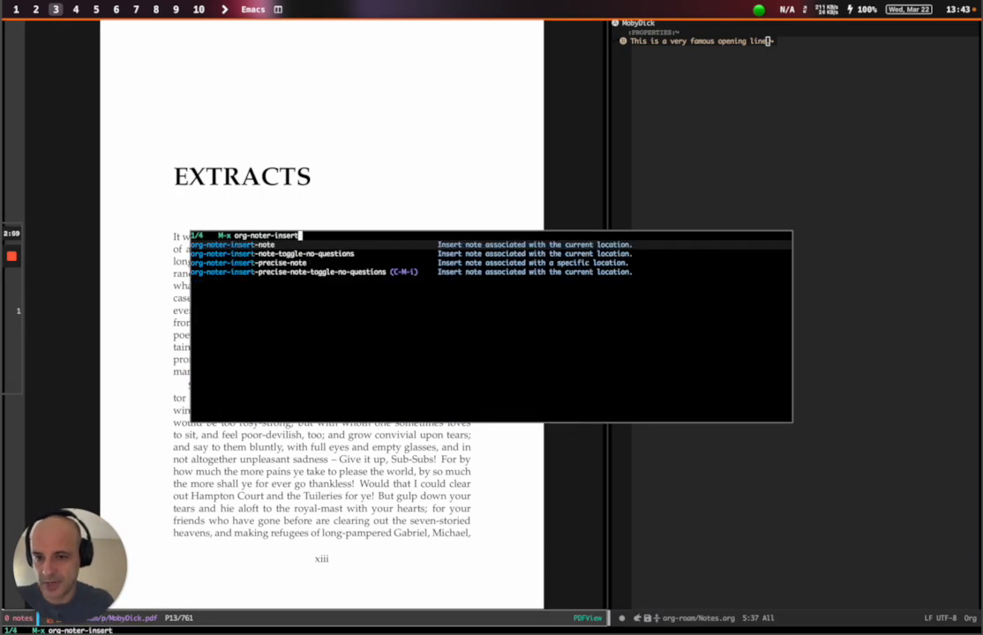
Choose org-noter-insert-note to attach a new note to the Extracts page.
{"action": "key", "text": "down"}
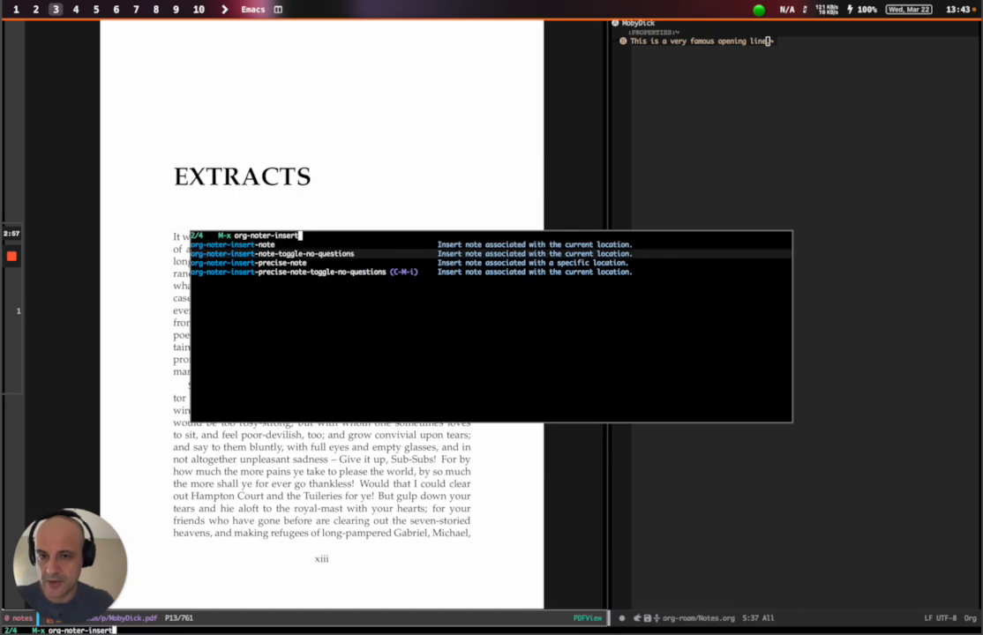
{"action": "key", "text": "escape"}
{"action": "type", "text": "TODO "}
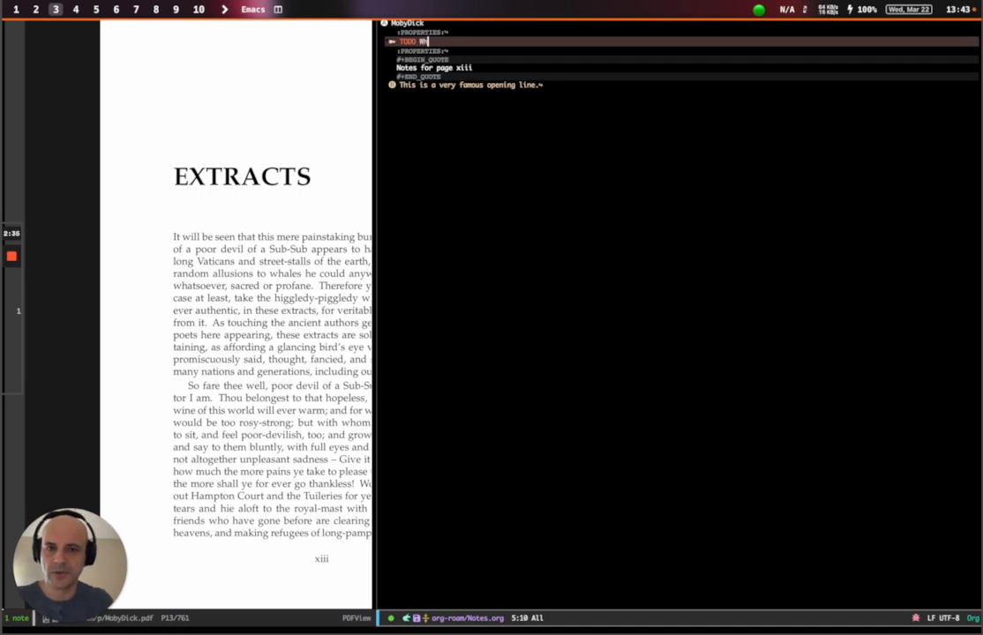
Write the TODO heading "What is the "Extracts" chapter? Revisit it later.".
{"action": "type", "text": "What is the \"Extracts"}
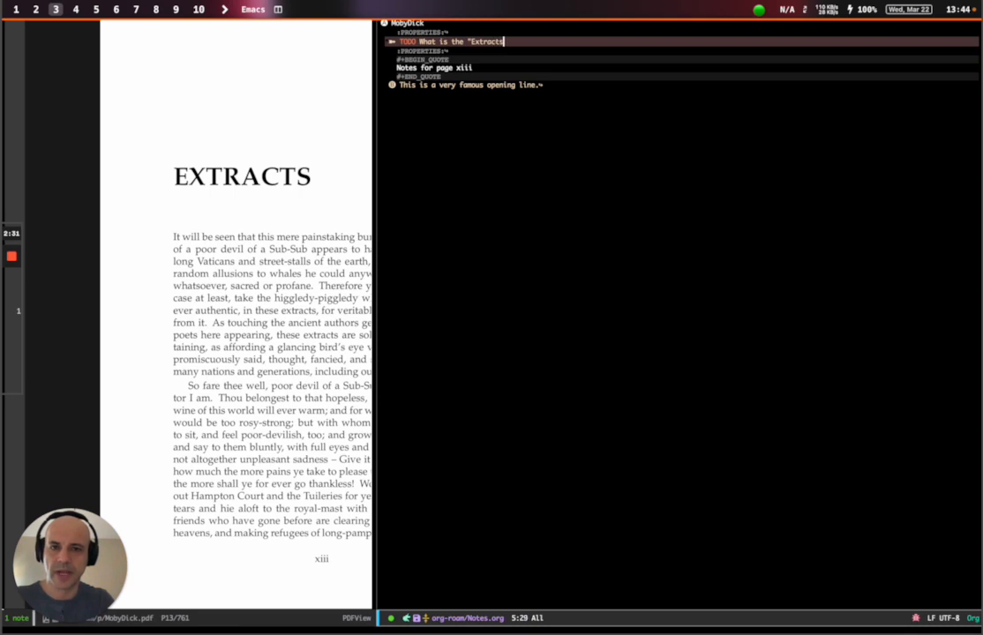
{"action": "type", "text": "c"}
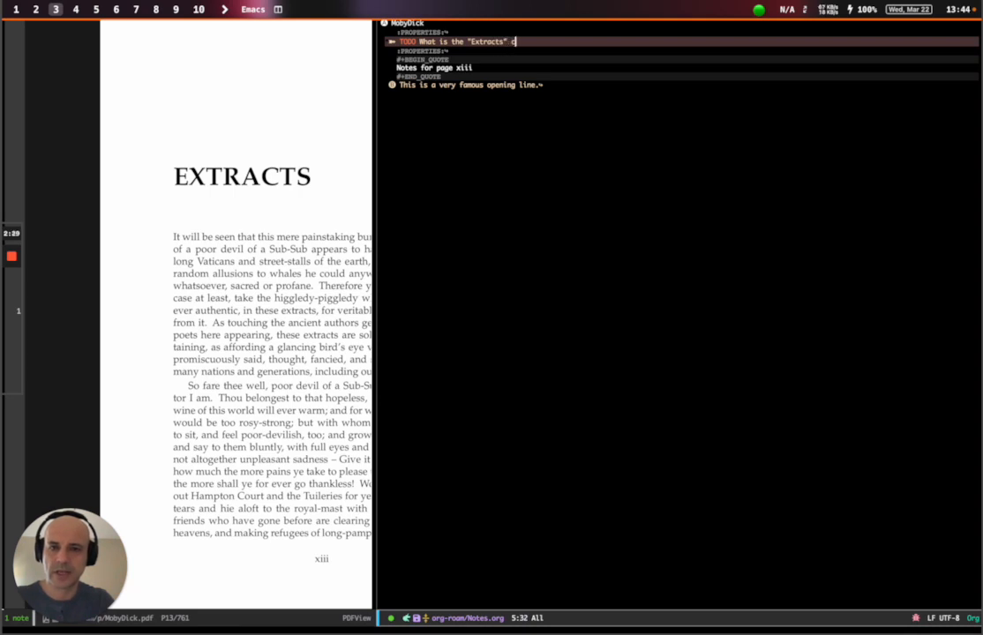
{"action": "type", "text": "chapter? Revisit"}
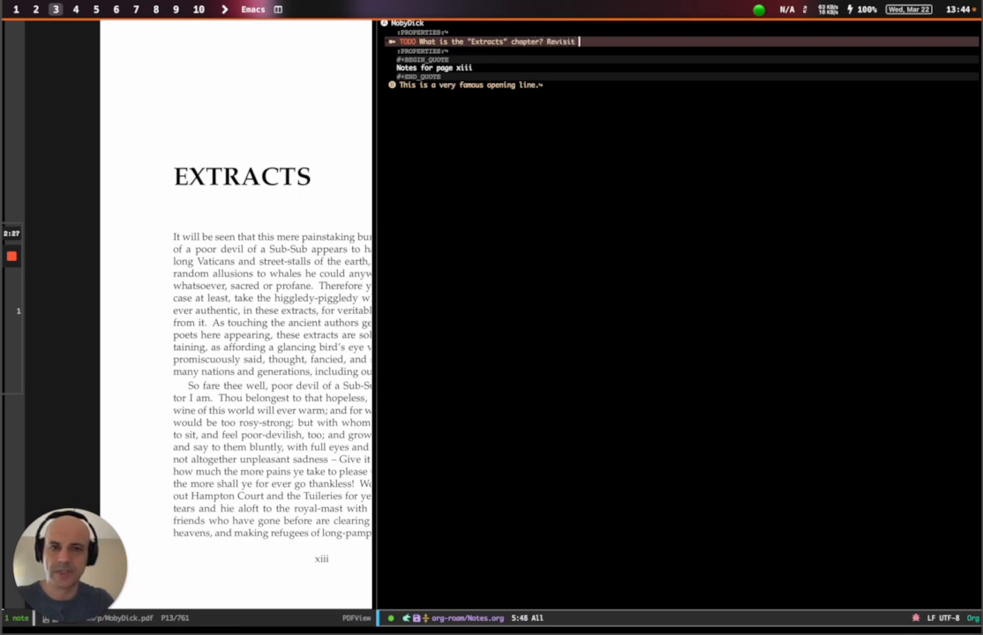
{"action": "type", "text": "it later."}
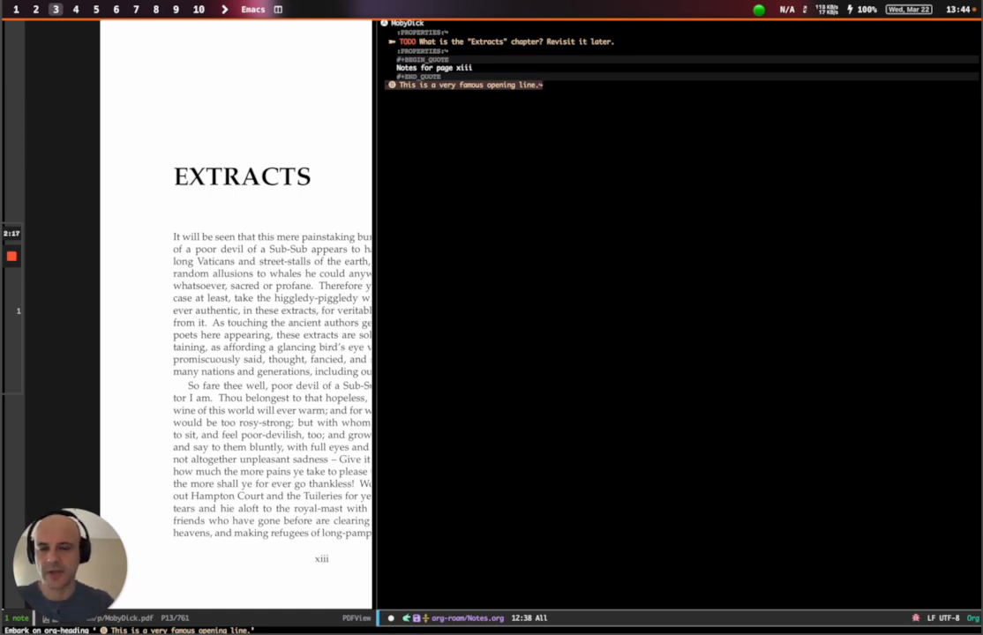
Leave the heading and move the PDF view toward Chapter II, The Carpet-Bag.
{"action": "key", "text": "M-x"}
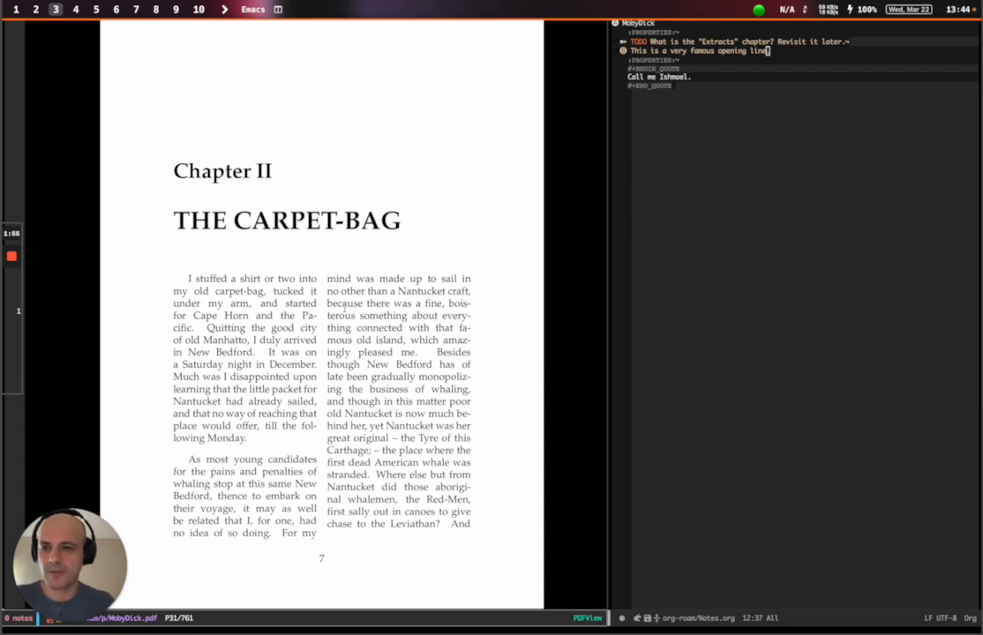
{"action": "type", "text": "org-"}
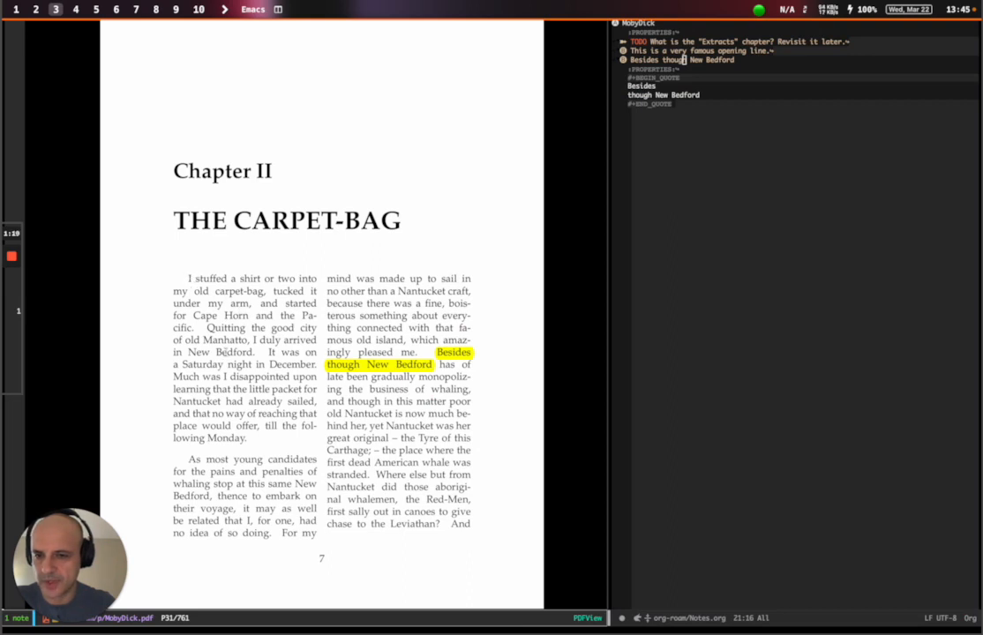
{"action": "double_click", "coordinate": [226, 326]}
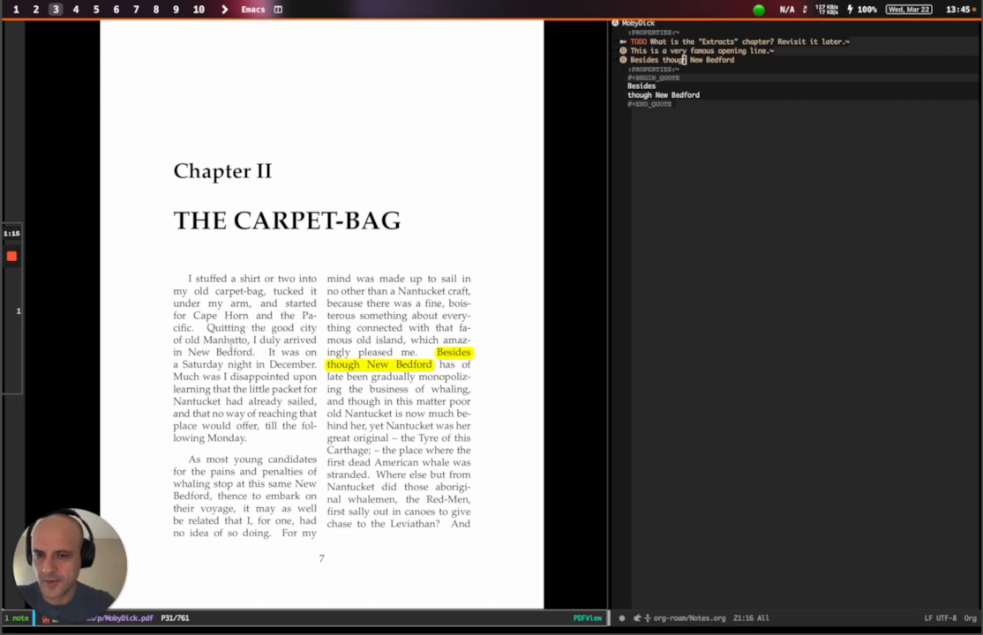
{"action": "double_click", "coordinate": [226, 339]}
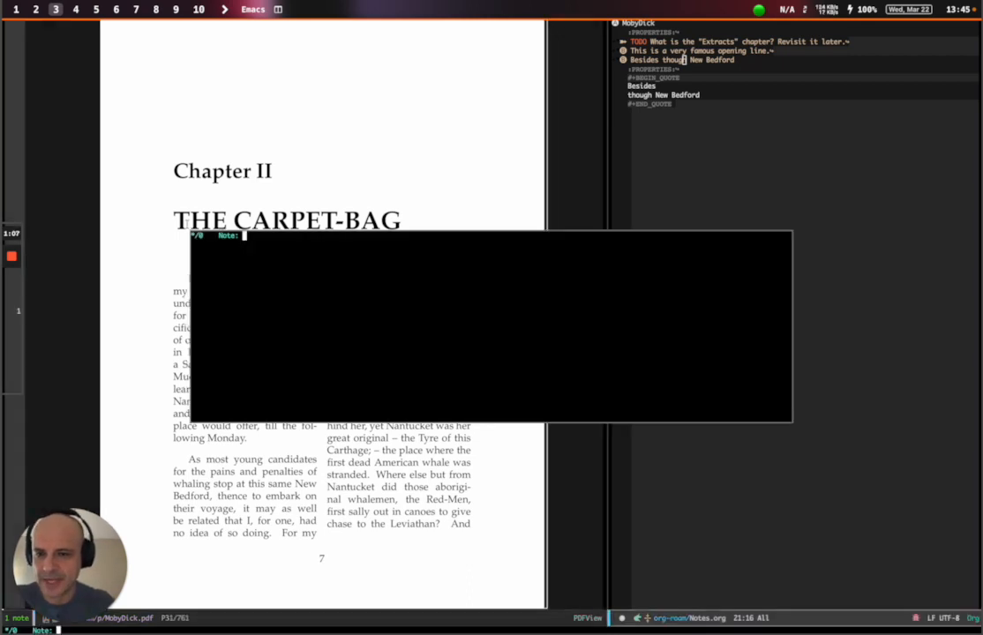
Begin typing the new note's title at the Note: prompt.
{"action": "type", "text": "Wh"}
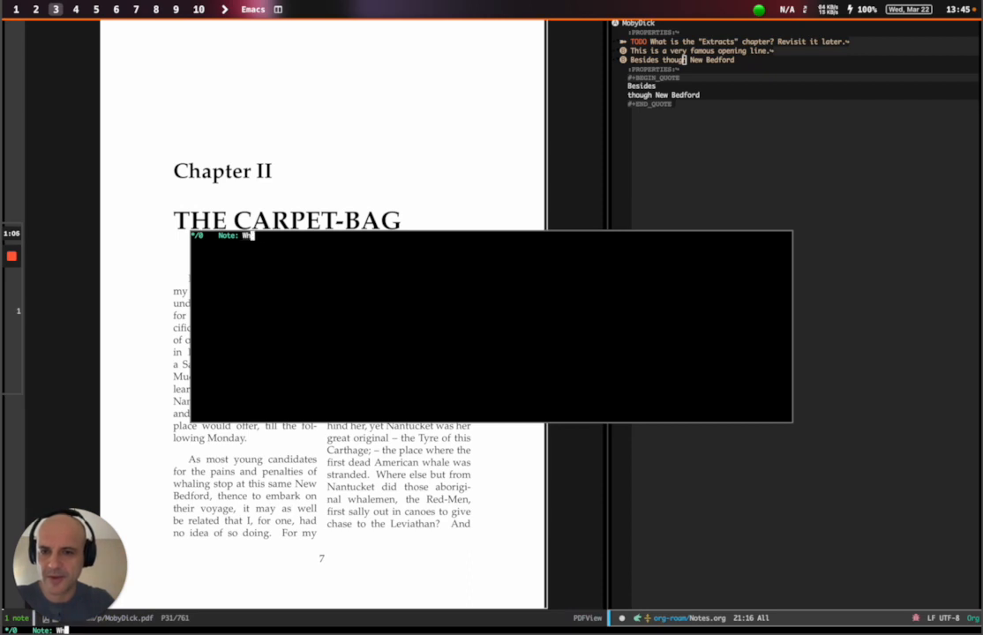